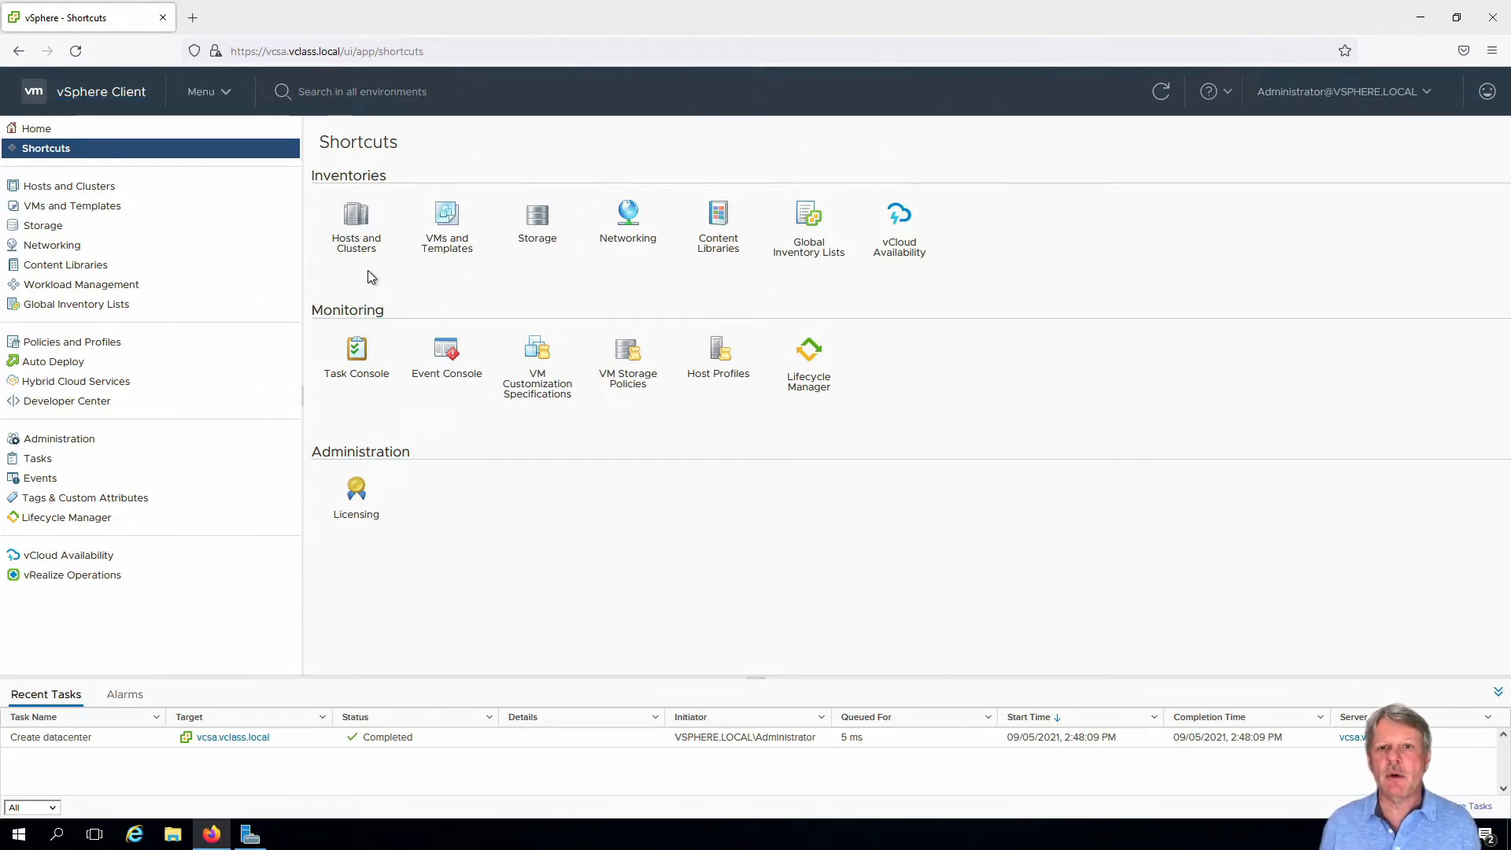
Show the Hosts and Clusters inventory and the actions menu for the DC datacenter.
left_click(356, 222)
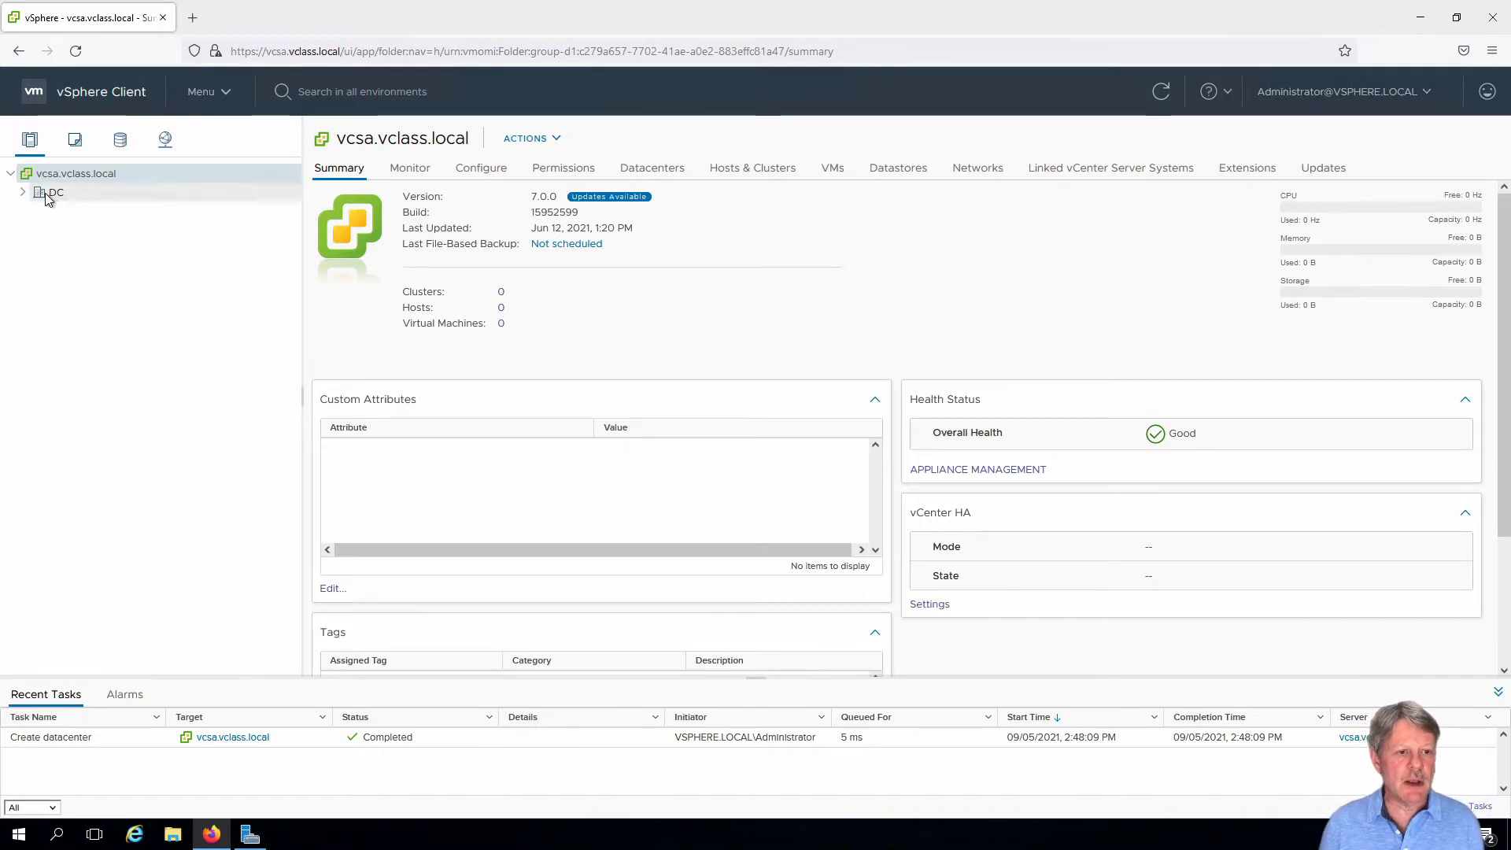
right_click(53, 192)
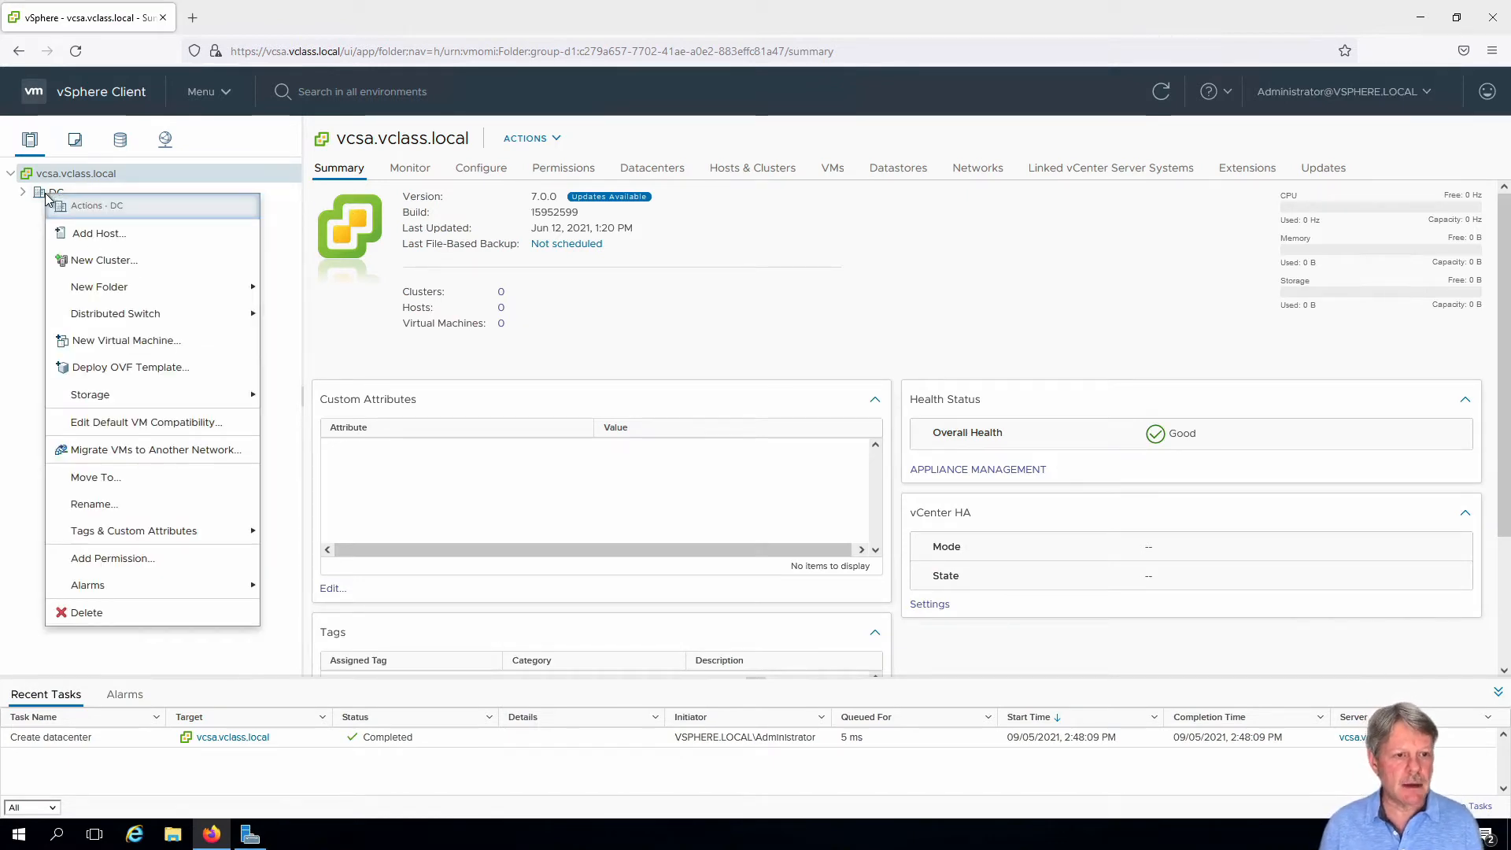
Begin Add Host for DC with host name jd-esxi-01 and continue to connection settings.
left_click(98, 232)
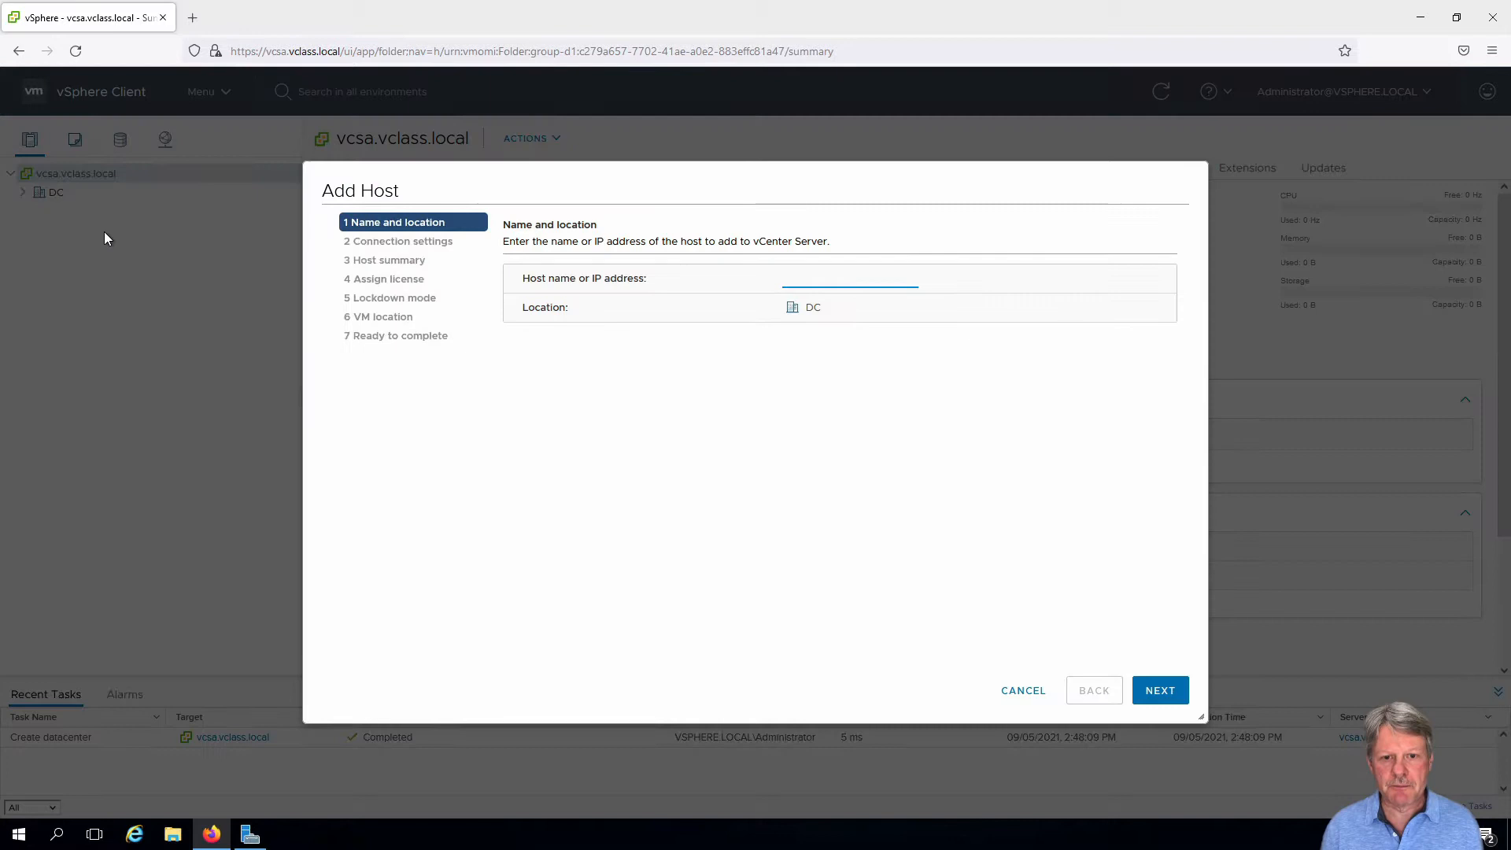
left_click(850, 277)
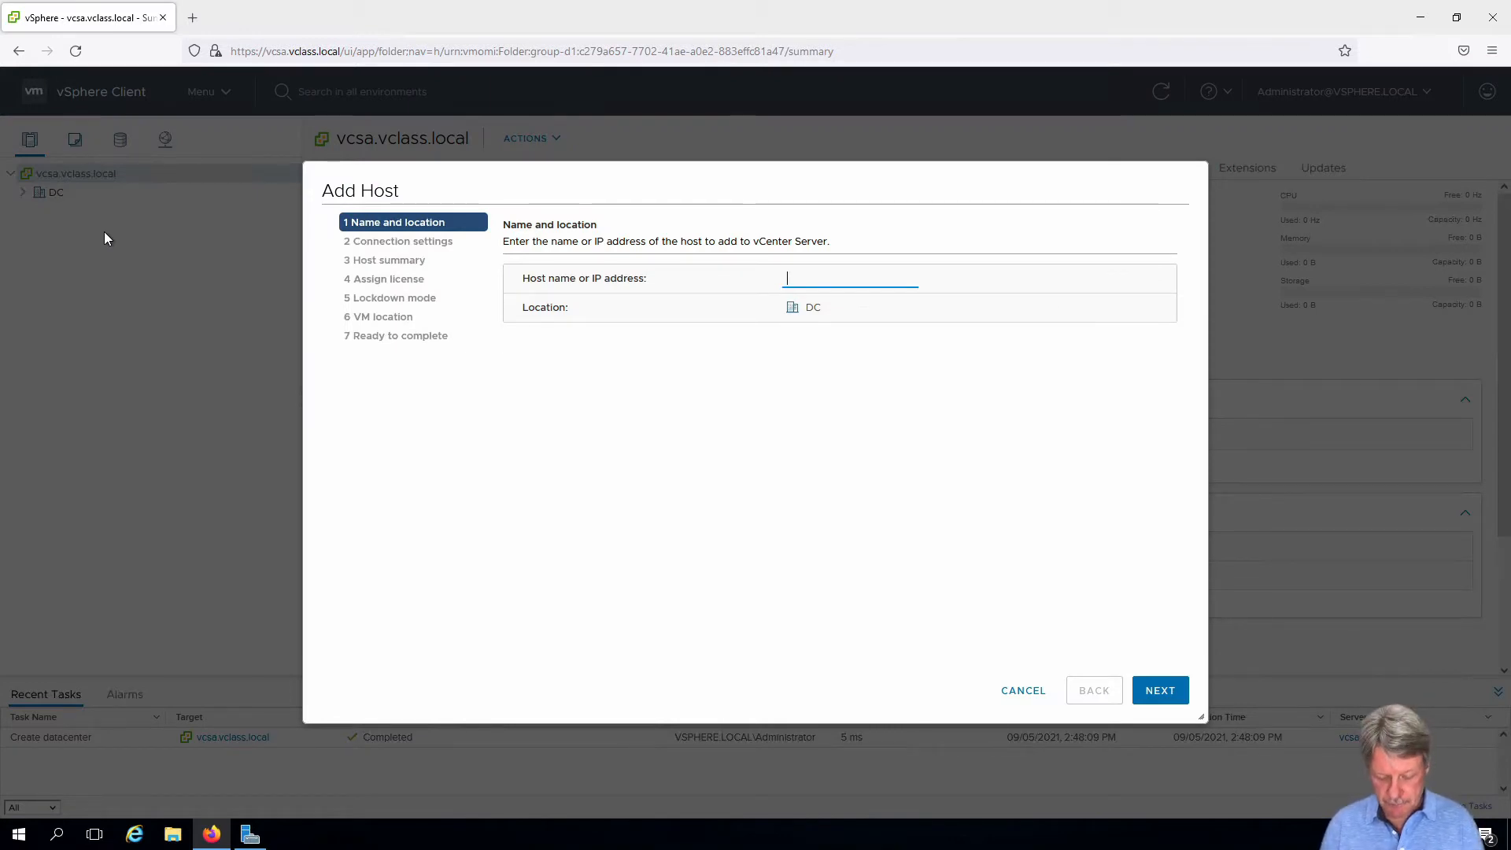
type("jd-esxi-01")
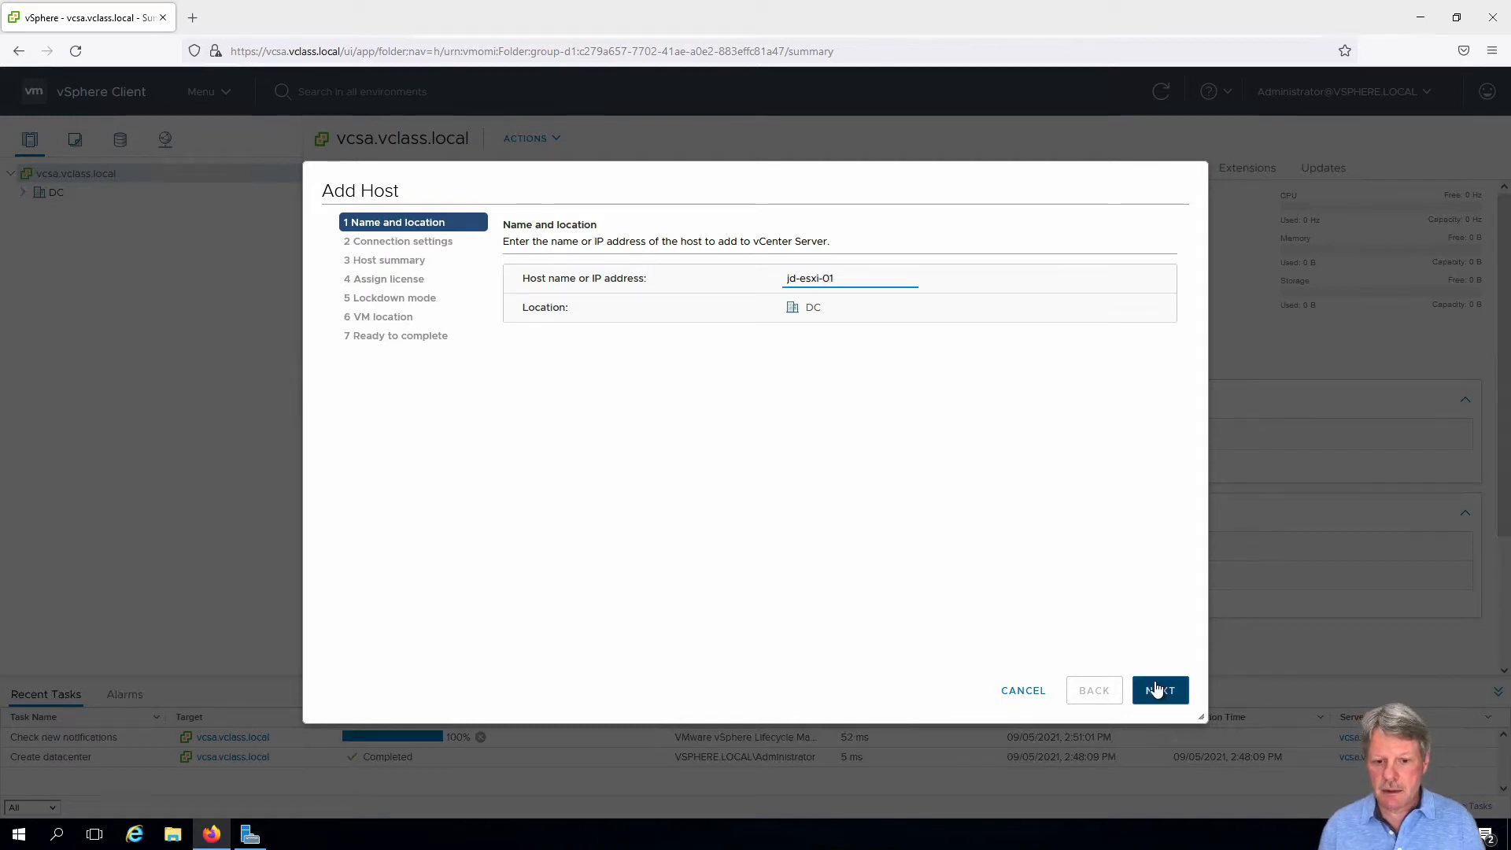
left_click(1160, 691)
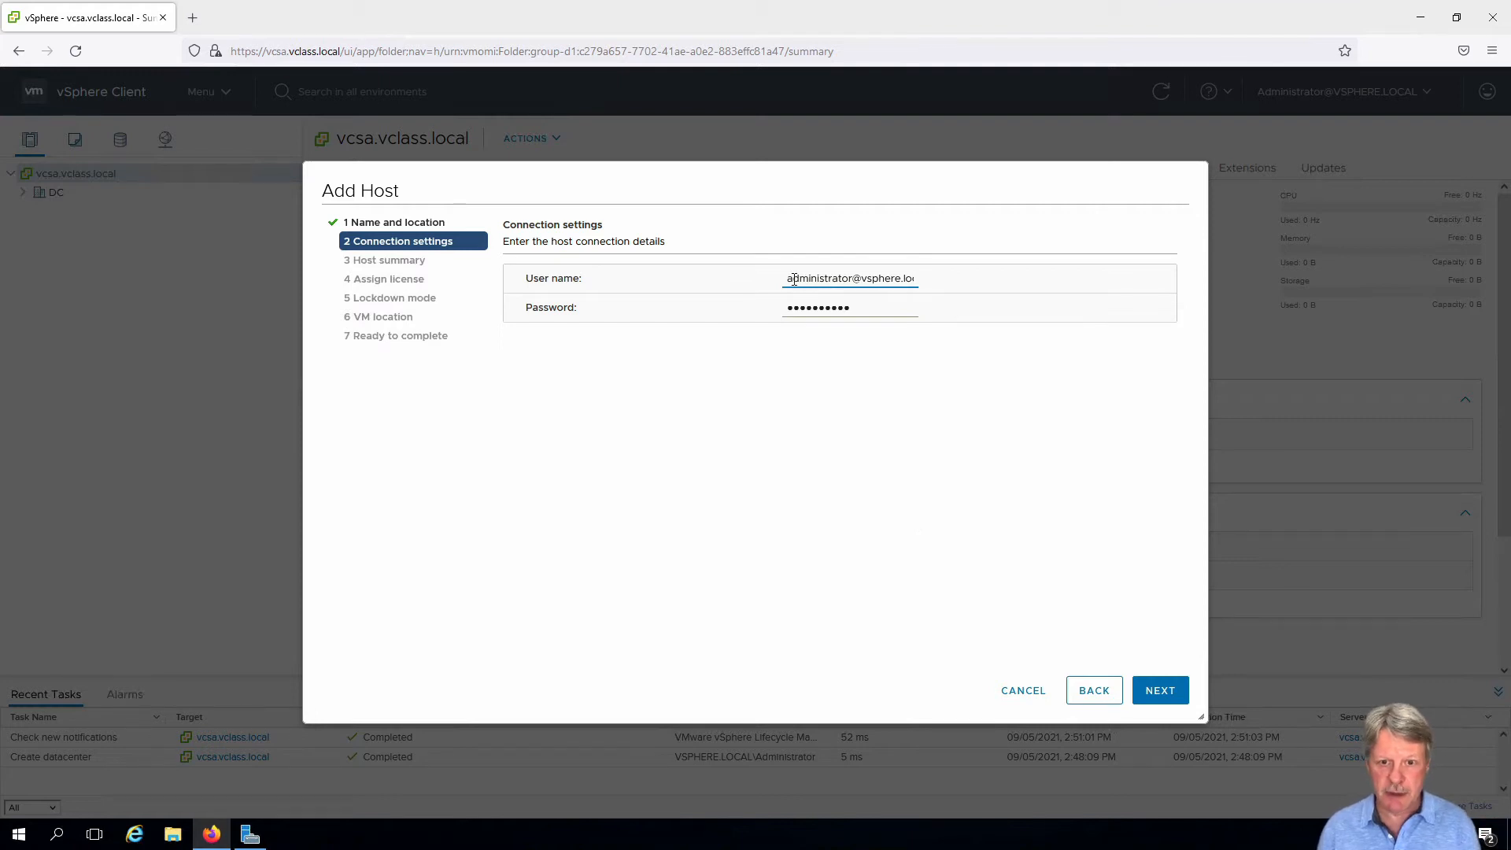
Submit root credentials for jd-esxi-01, raising the certificate security alert.
left_click(850, 279)
type("root")
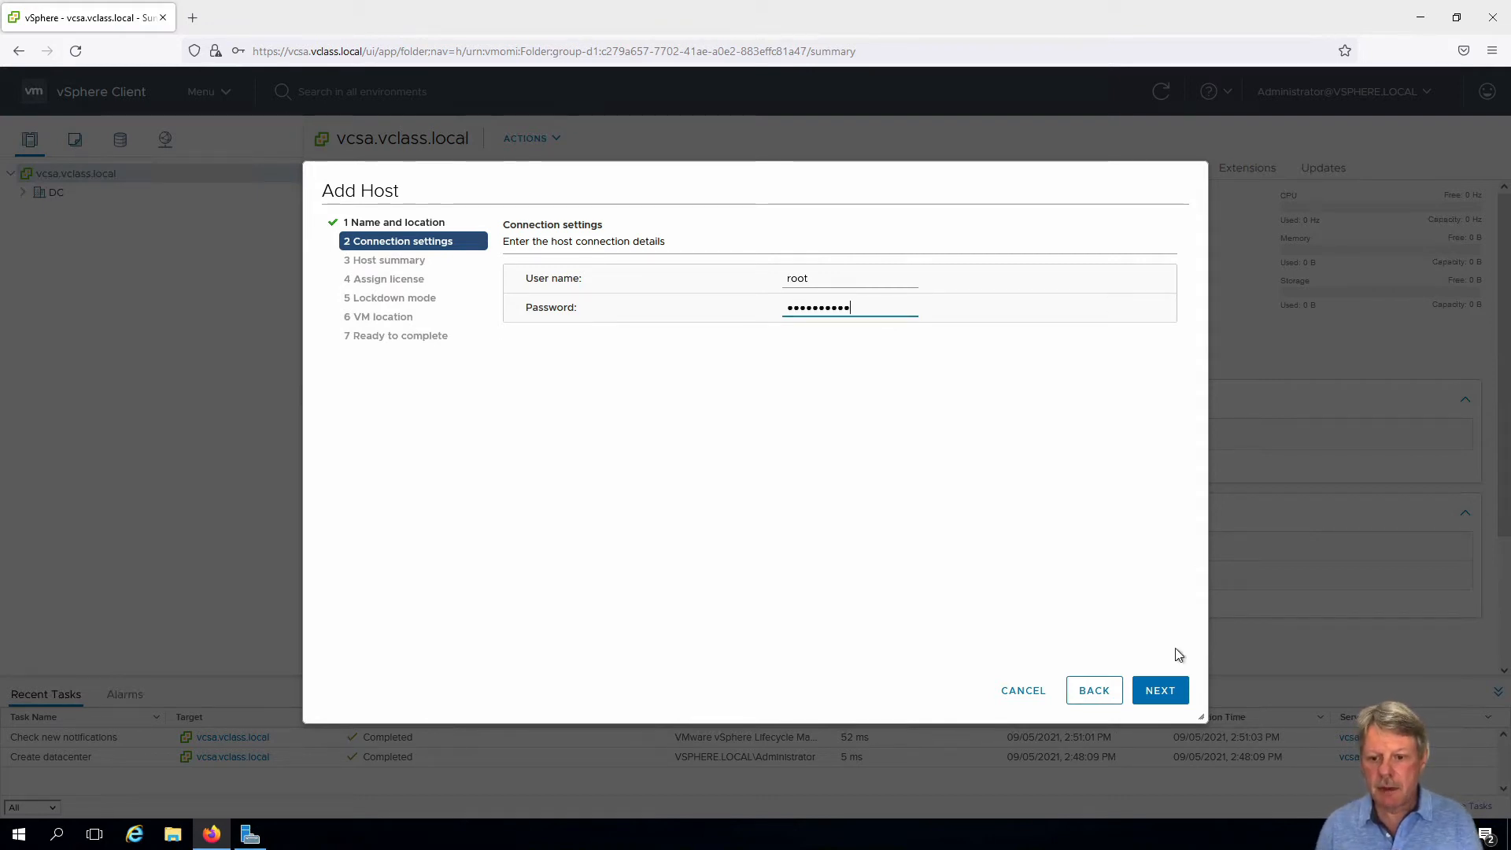
left_click(1159, 691)
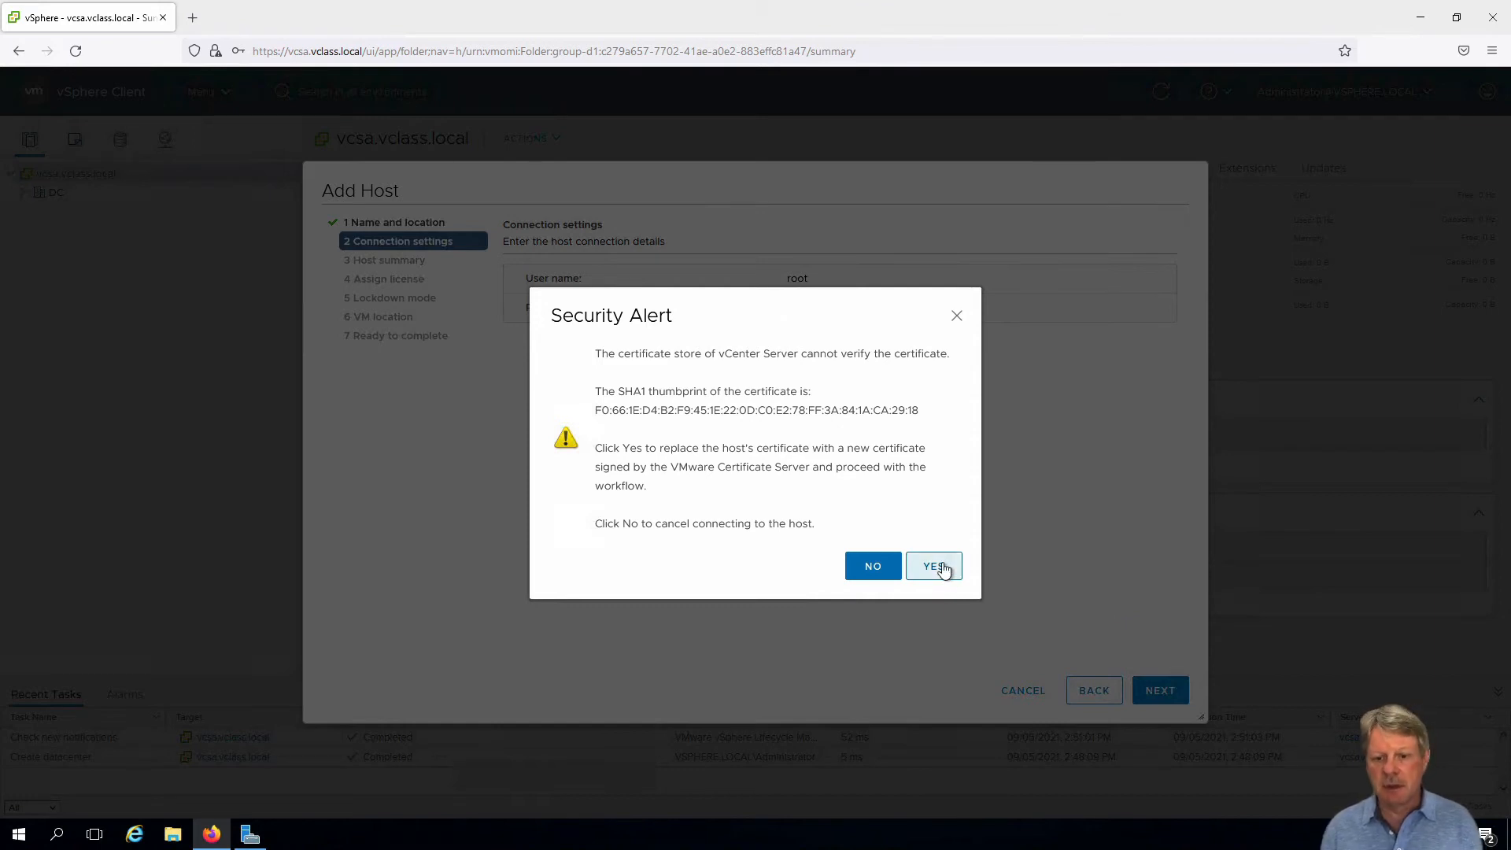
Accept the host certificate, decline Firefox's login save, and move past the jd-esxi-01.vclass.local summary.
left_click(933, 566)
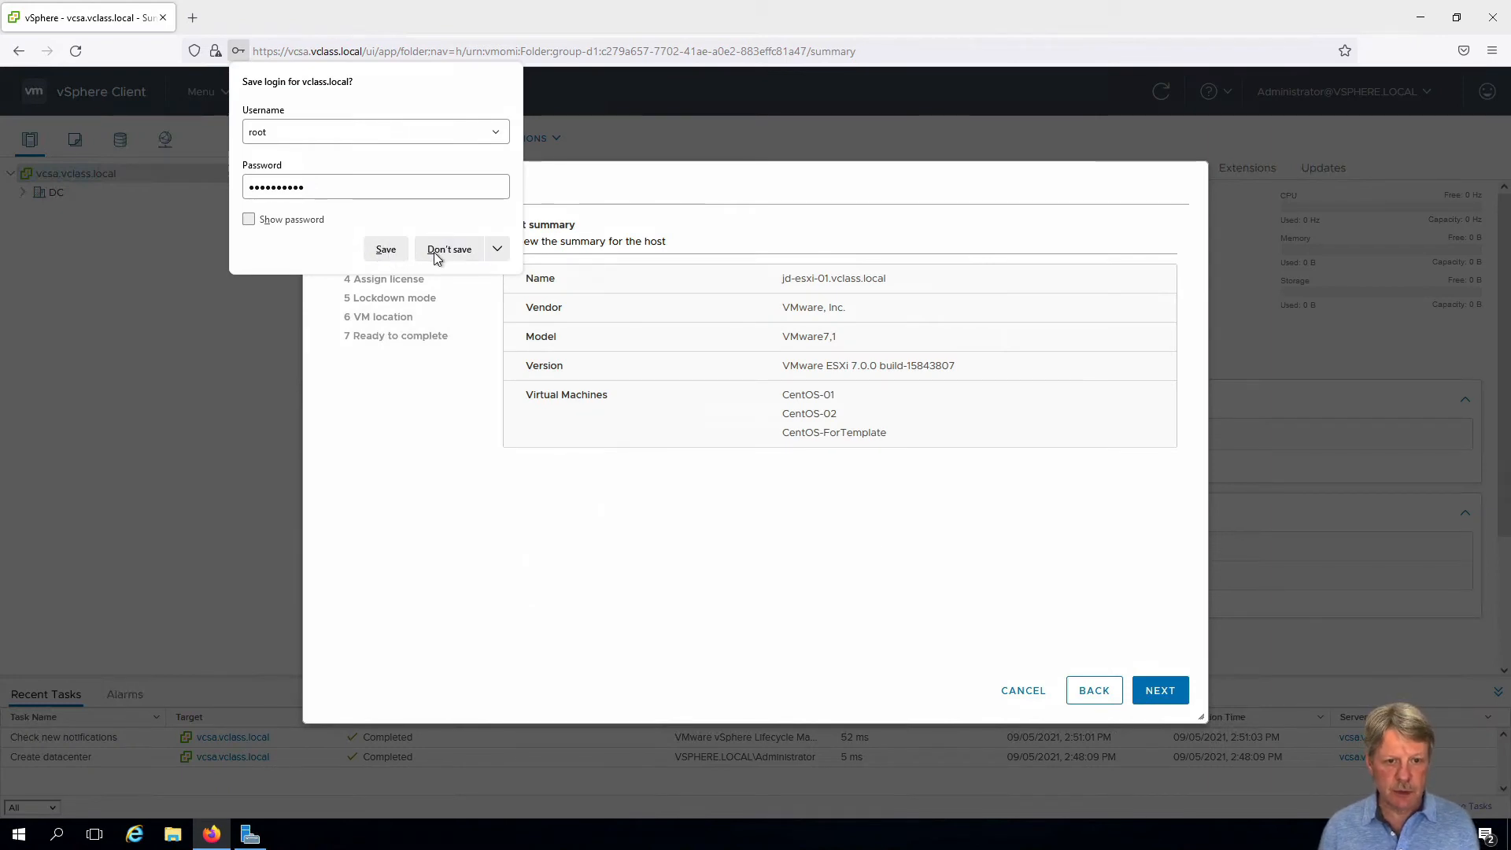
left_click(448, 249)
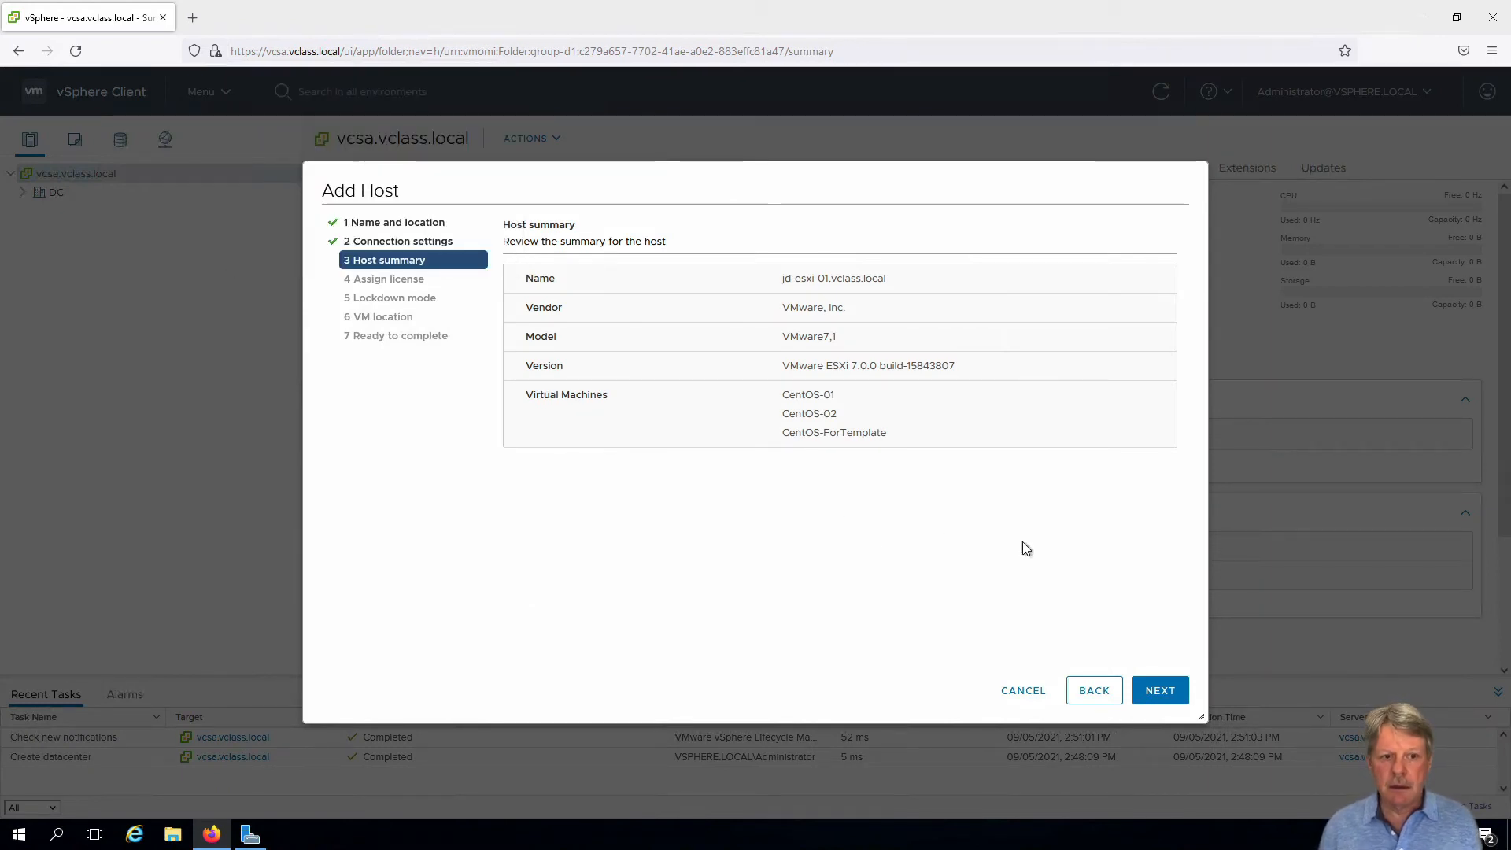
left_click(1160, 690)
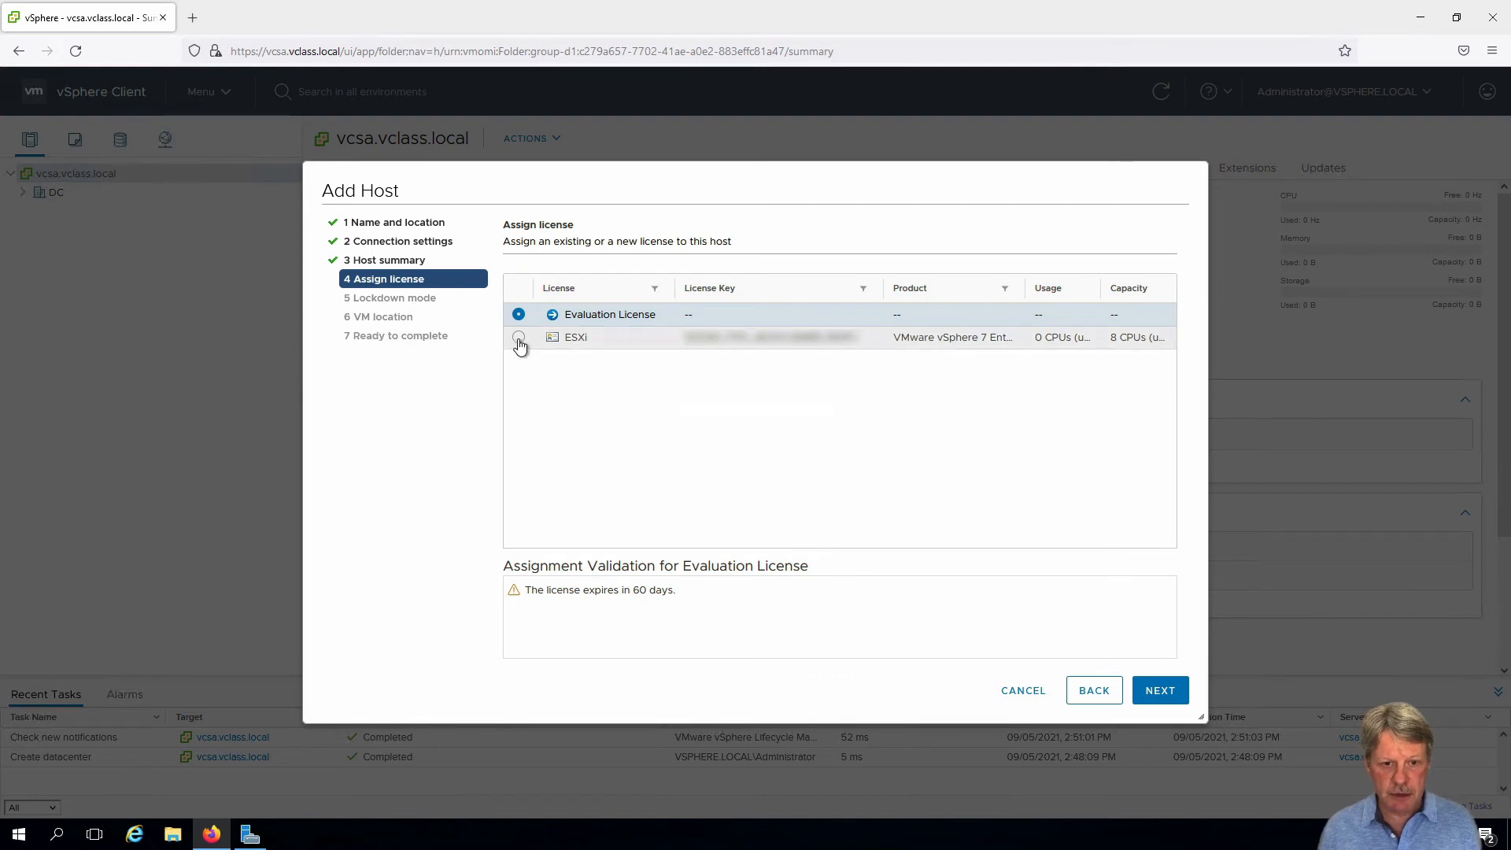
Assign the ESXi license instead of the evaluation license and advance to lockdown mode.
left_click(519, 336)
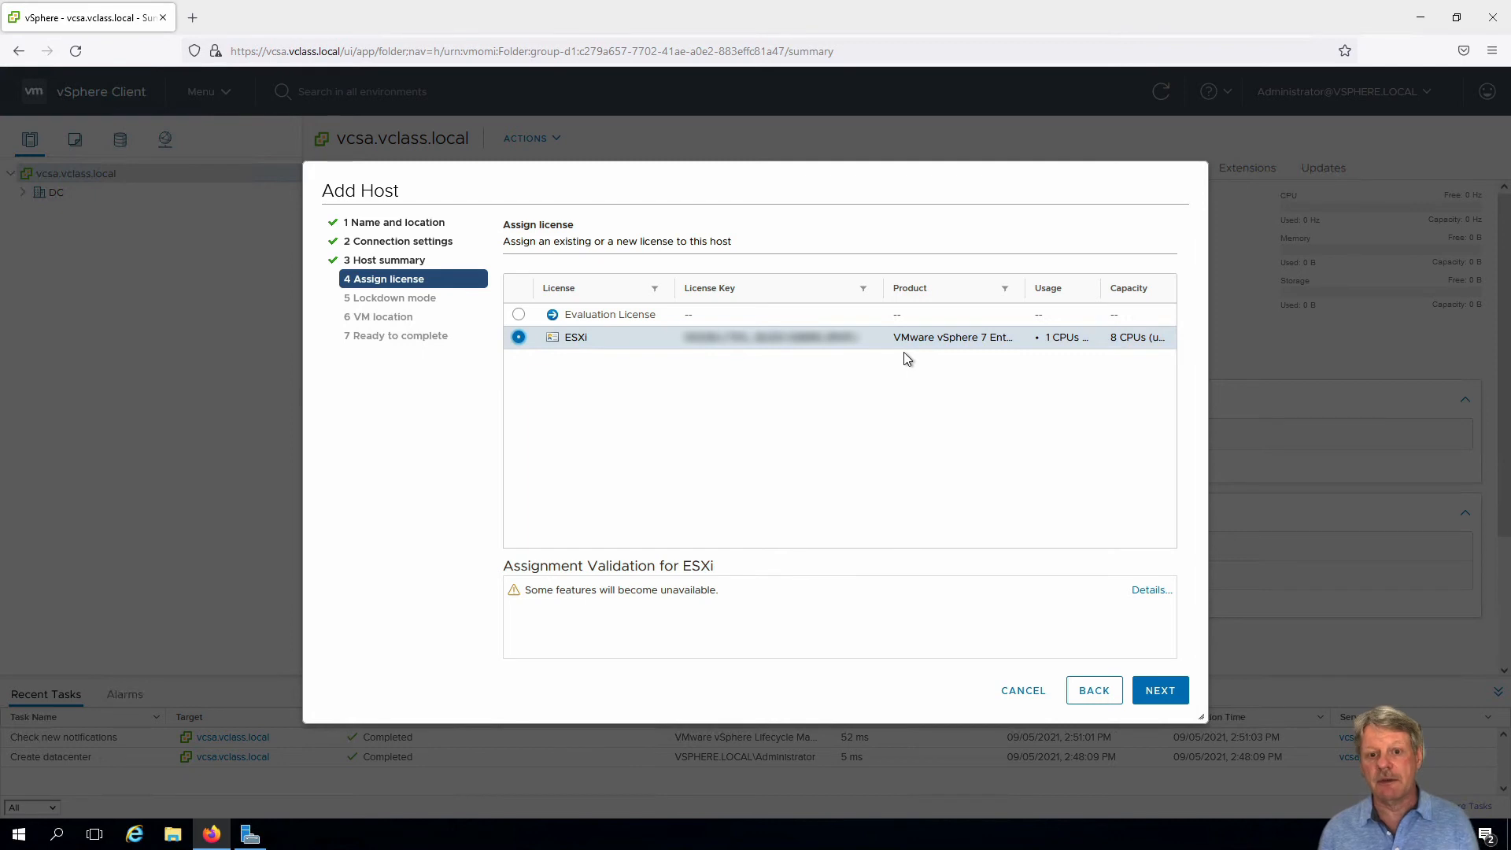
left_click(1160, 690)
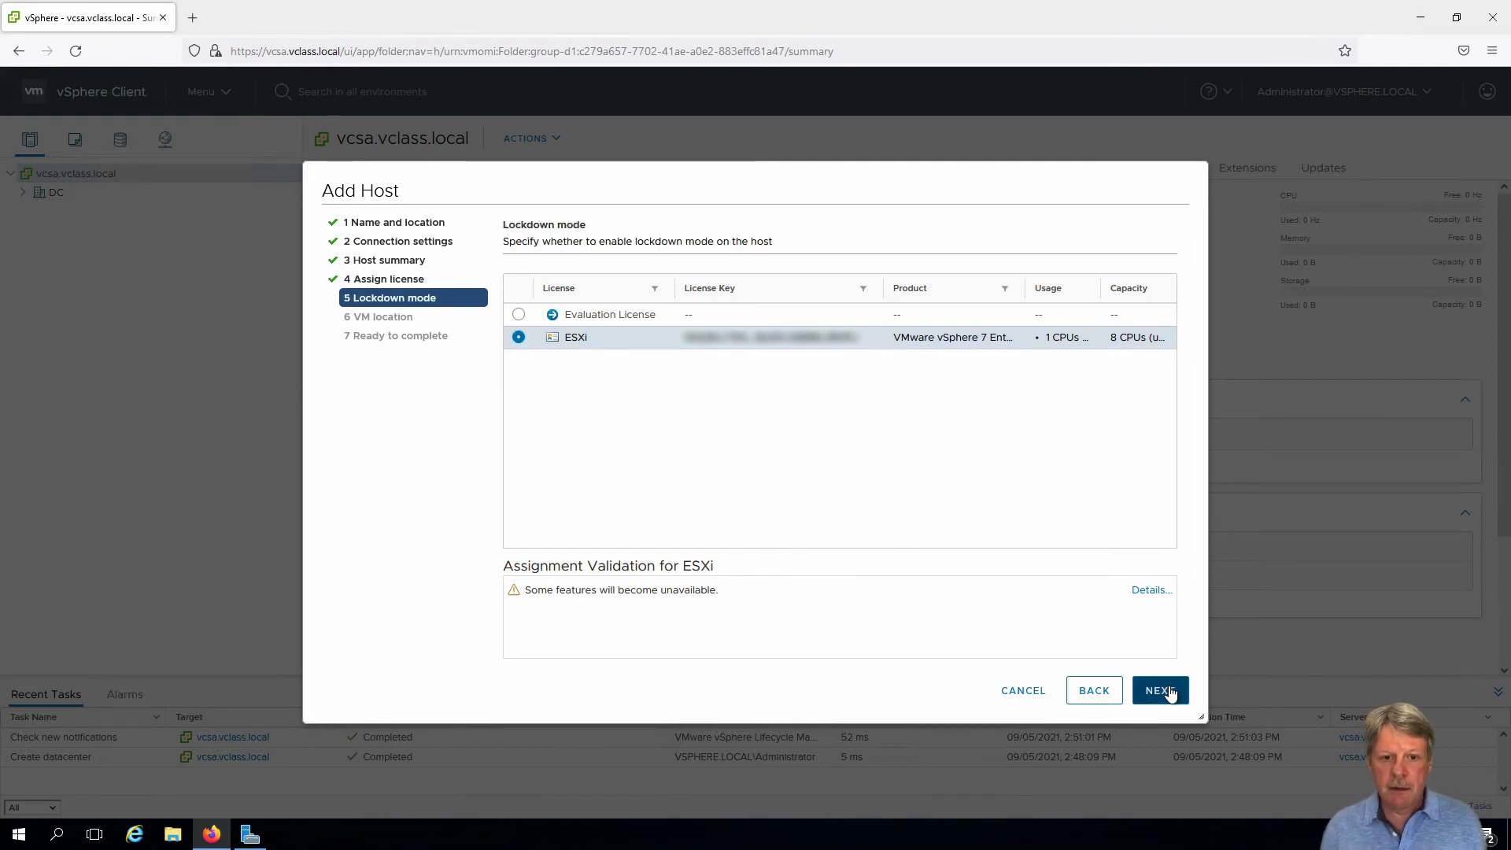
left_click(1159, 690)
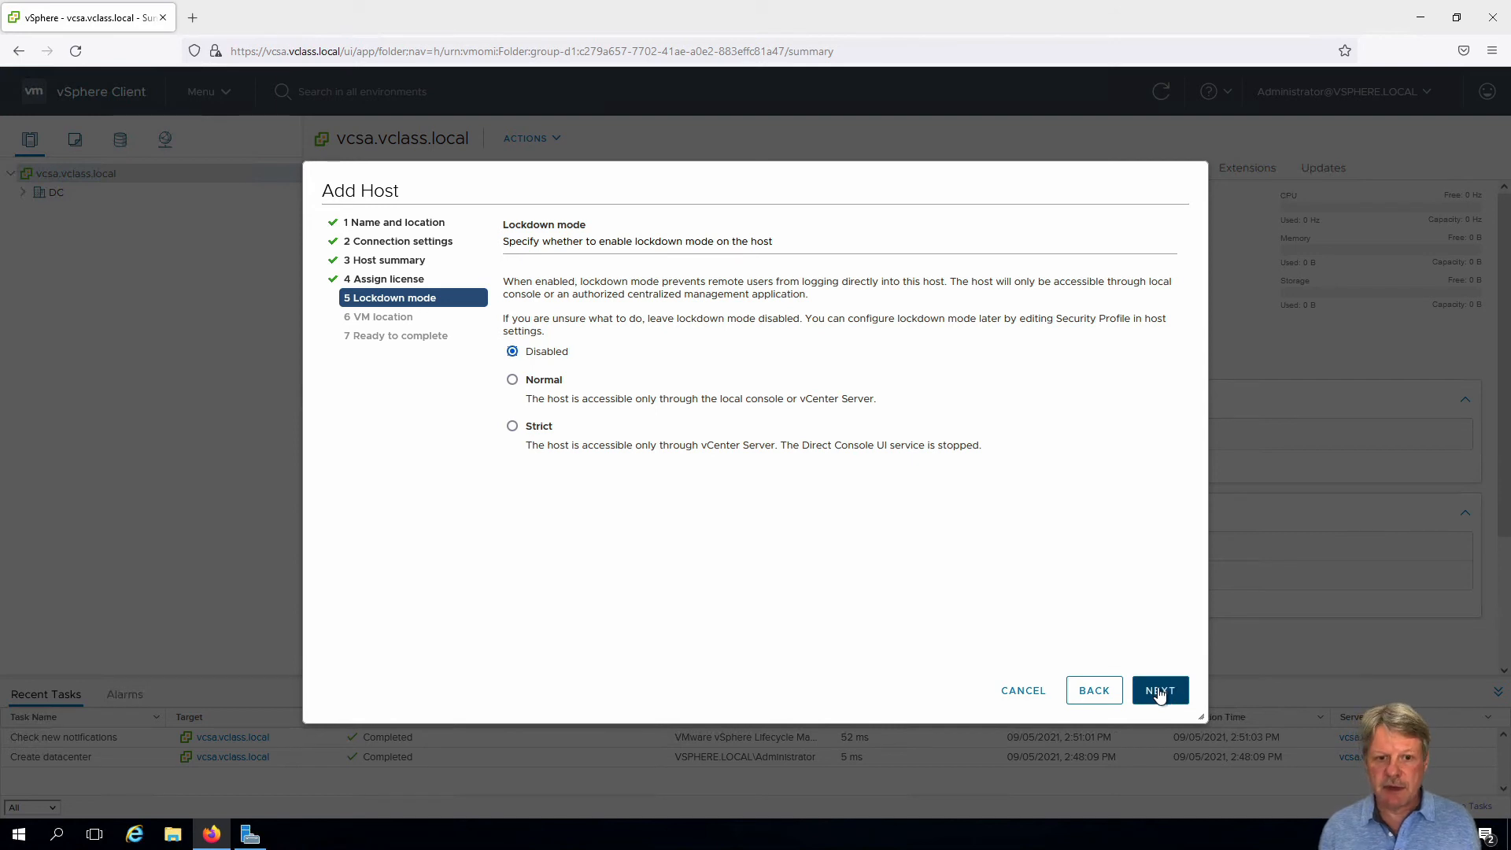
Leave lockdown mode Disabled and finish adding the standalone host to DC.
left_click(1160, 690)
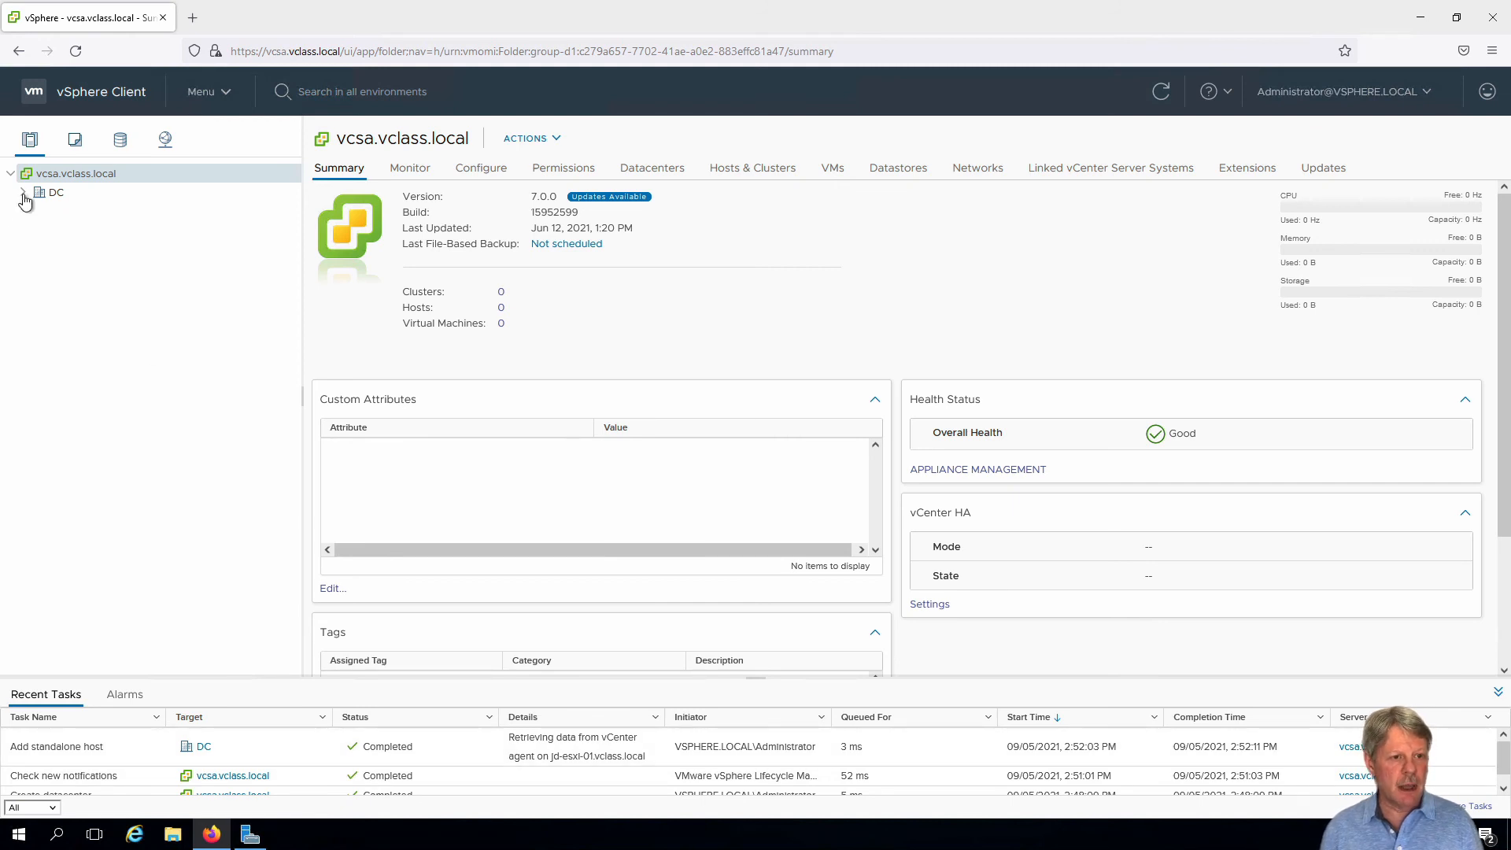
Expand DC to reveal jd-esxi-01.vclass.local in the inventory tree.
left_click(23, 192)
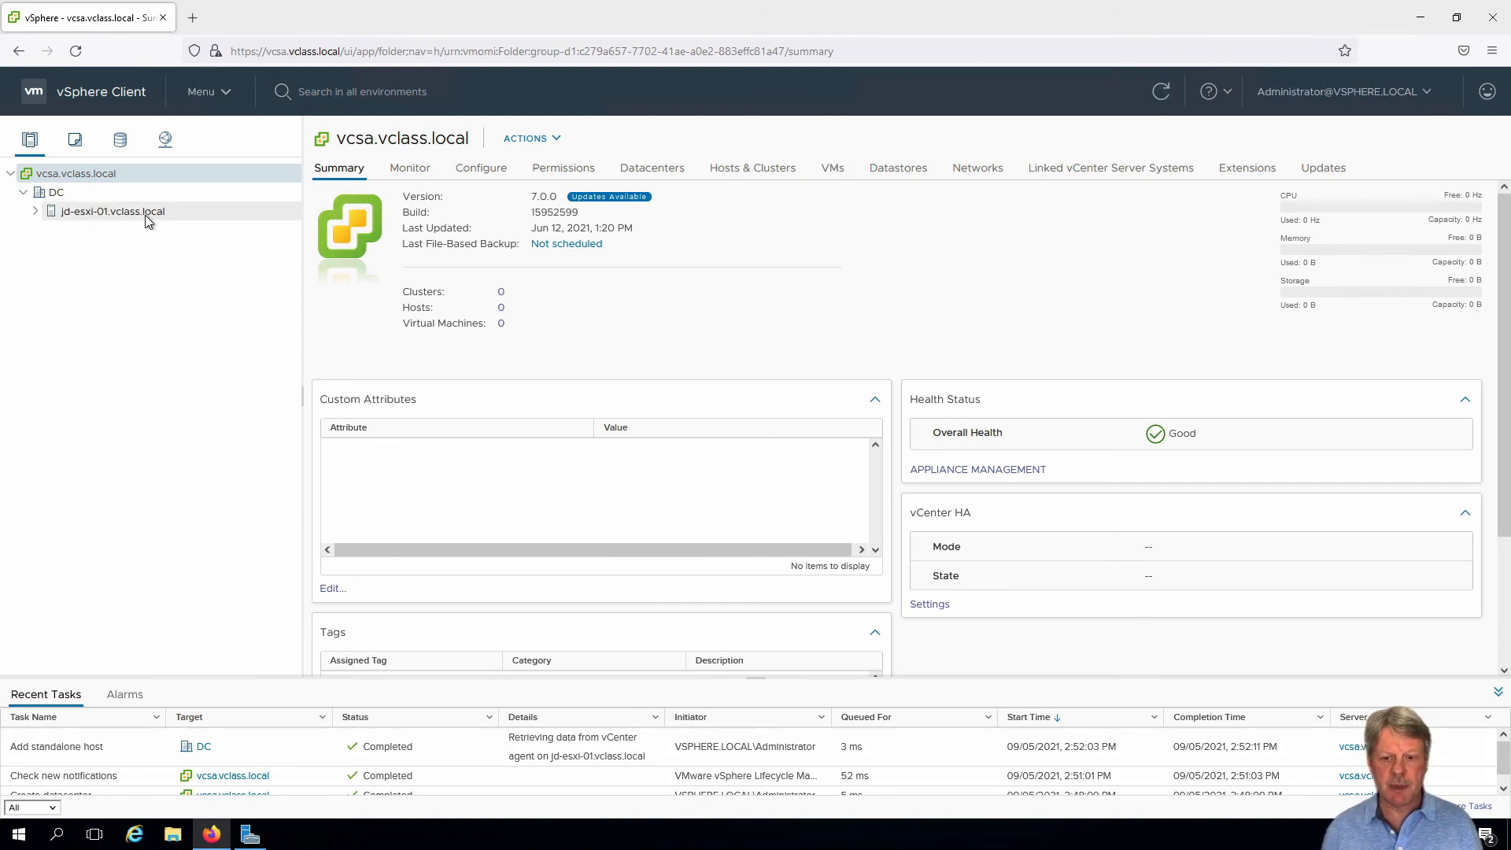